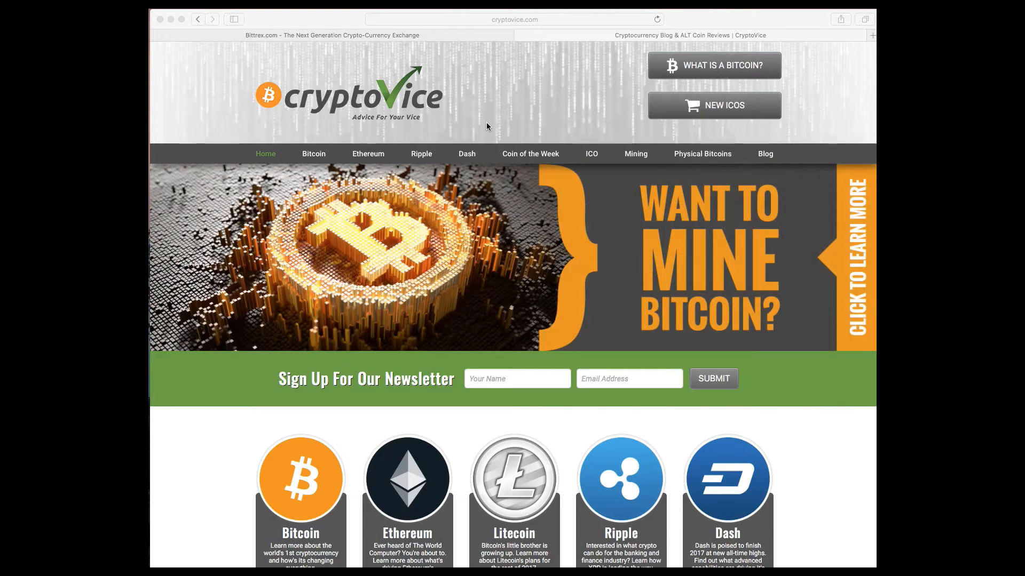
pyautogui.moveTo(572, 32)
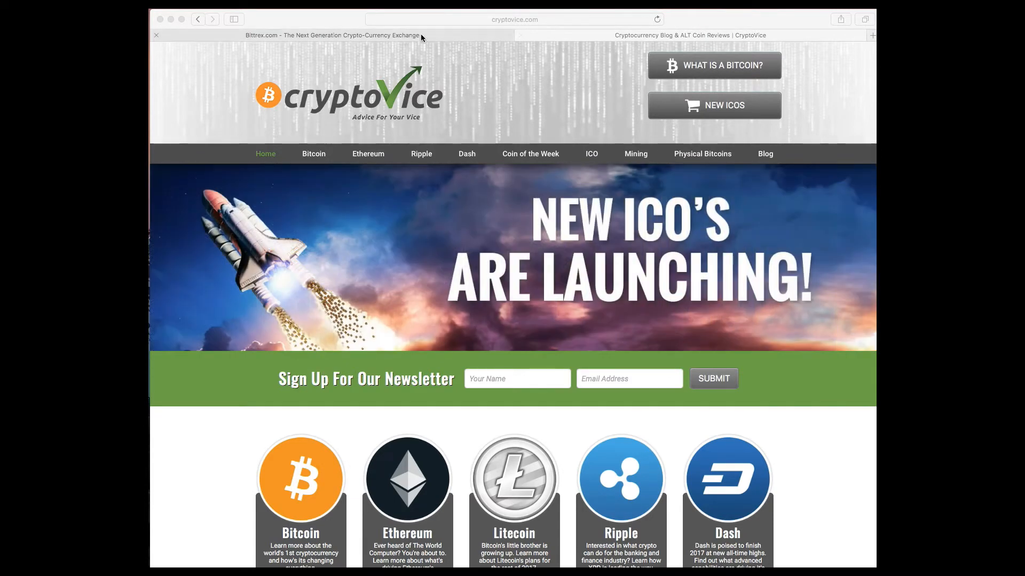
# - View Bittrex's Bitcoin markets page, then switch to a blank new browser tab
pyautogui.click(333, 36)
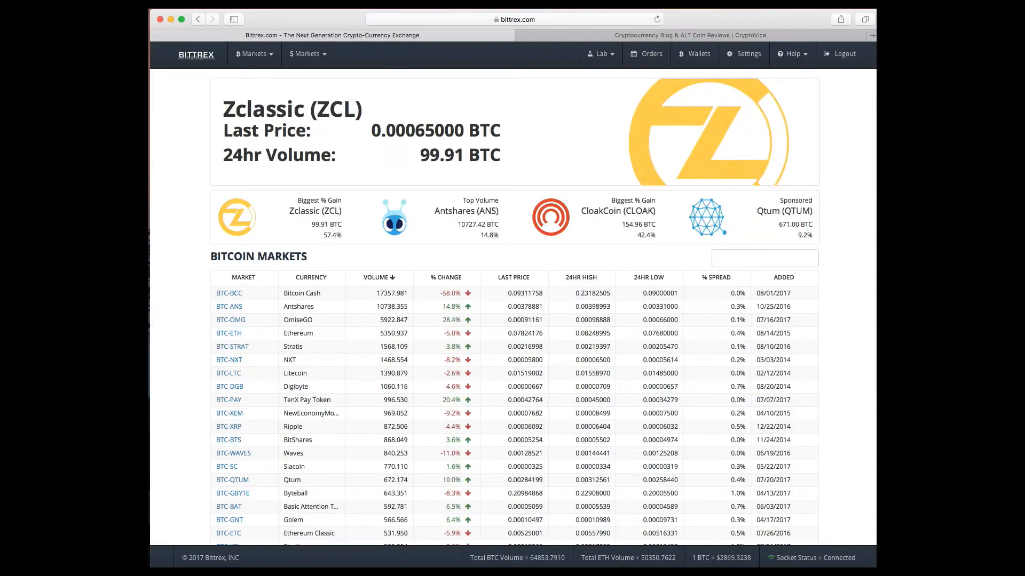
pyautogui.click(631, 538)
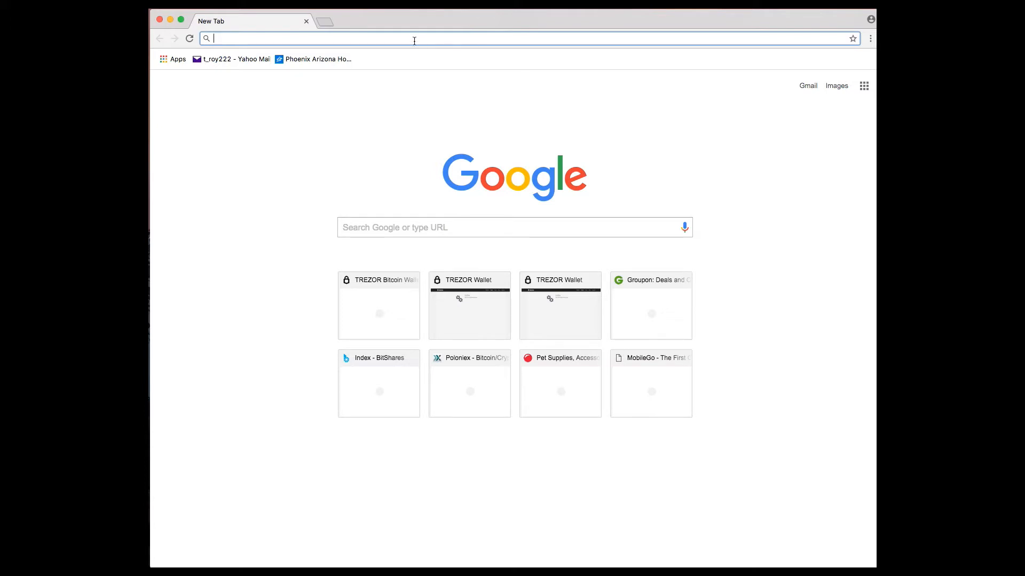
# - Load beta-wallet.trezor.io and unlock it with the device PIN to show the Bcash Account #1
pyautogui.write('beta-wallet.trezor.io/#')
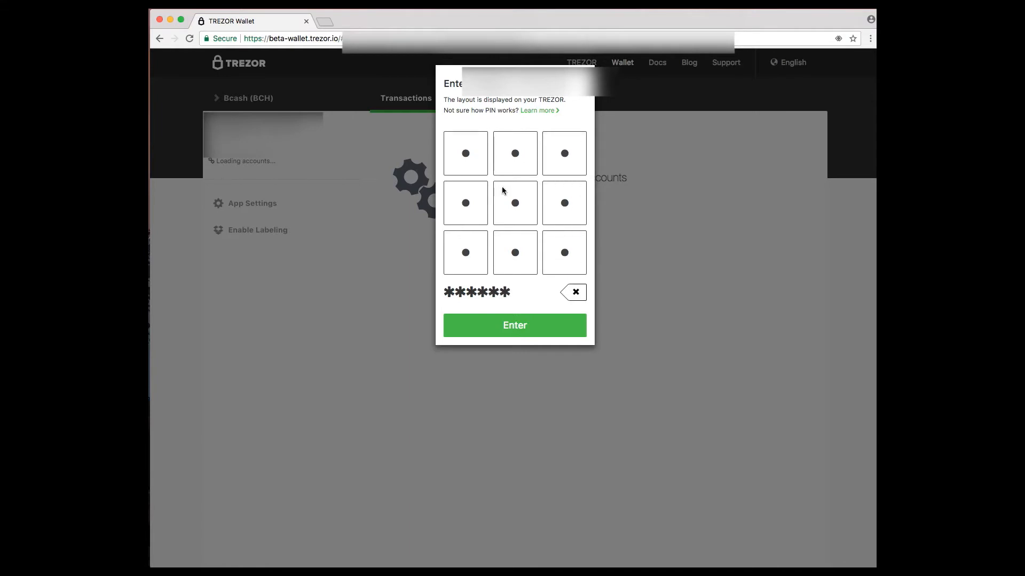
pyautogui.click(514, 325)
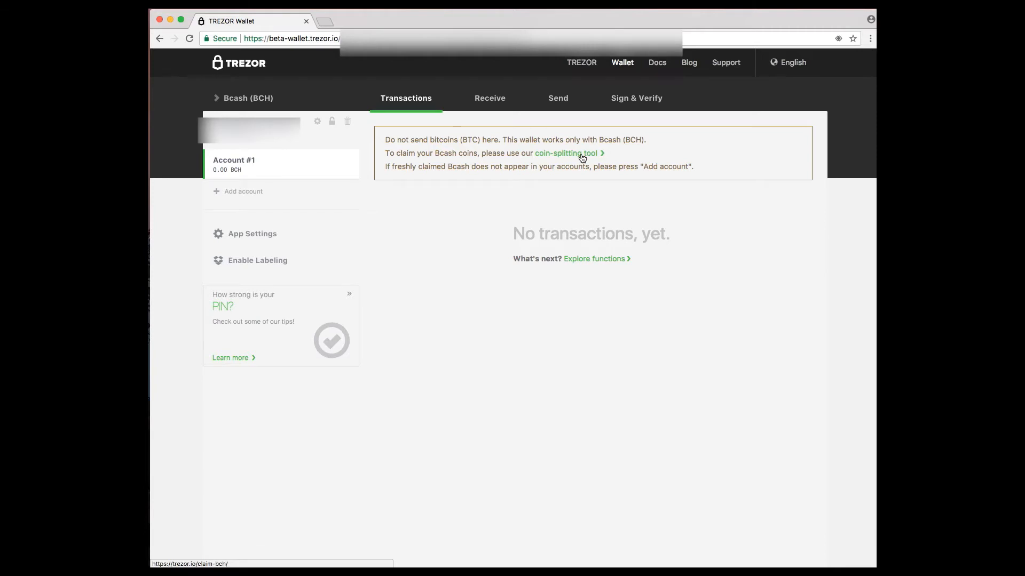
# - Connect the TREZOR to the Claim Bcash tool and set the claim fee to Low
pyautogui.click(565, 154)
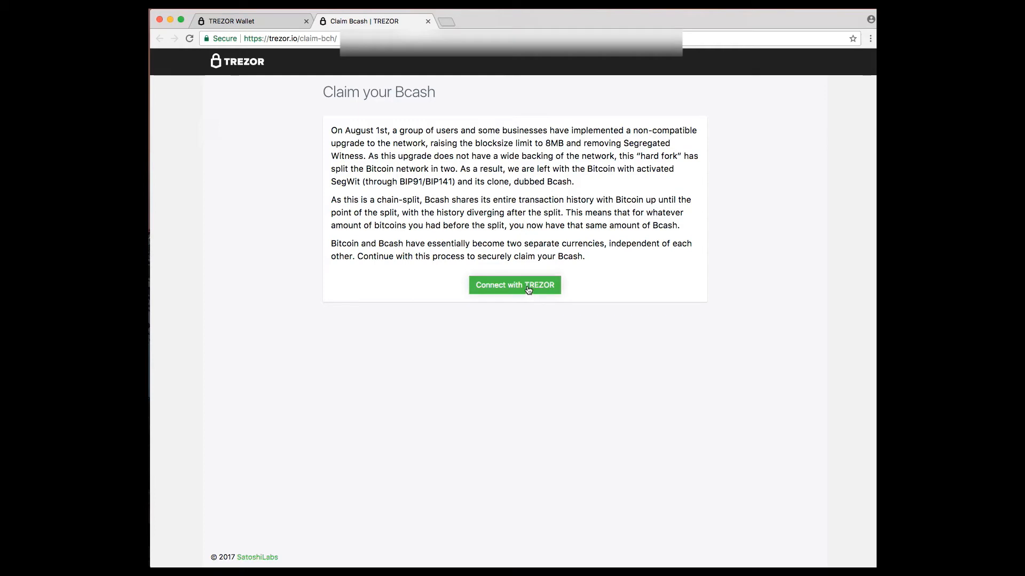
pyautogui.click(514, 285)
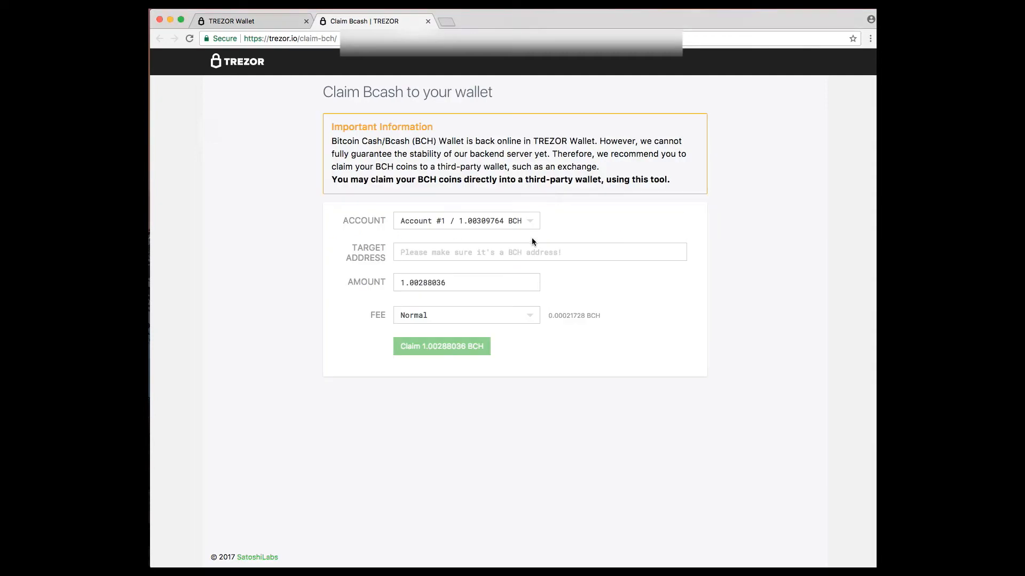
pyautogui.click(465, 314)
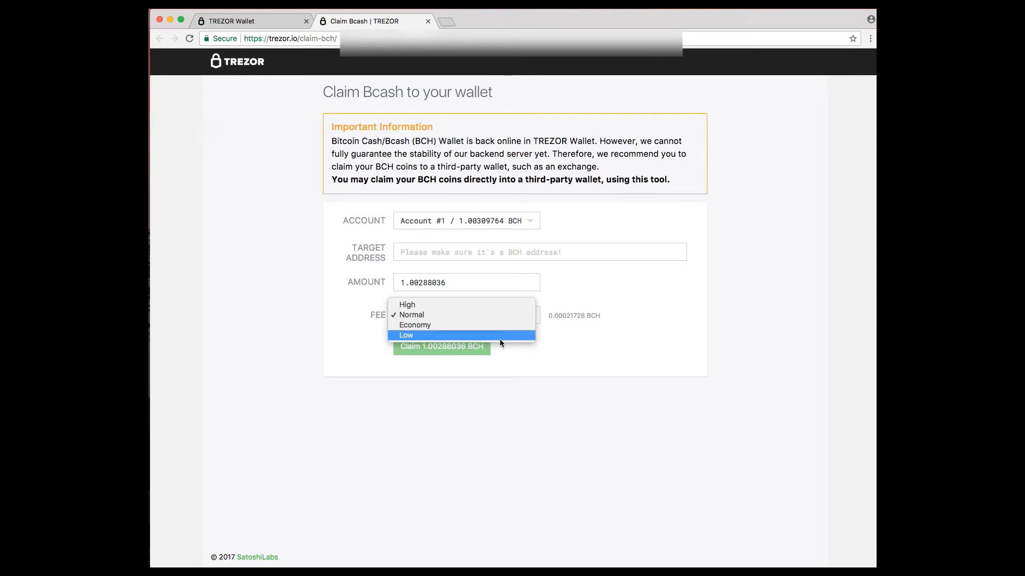
pyautogui.click(406, 335)
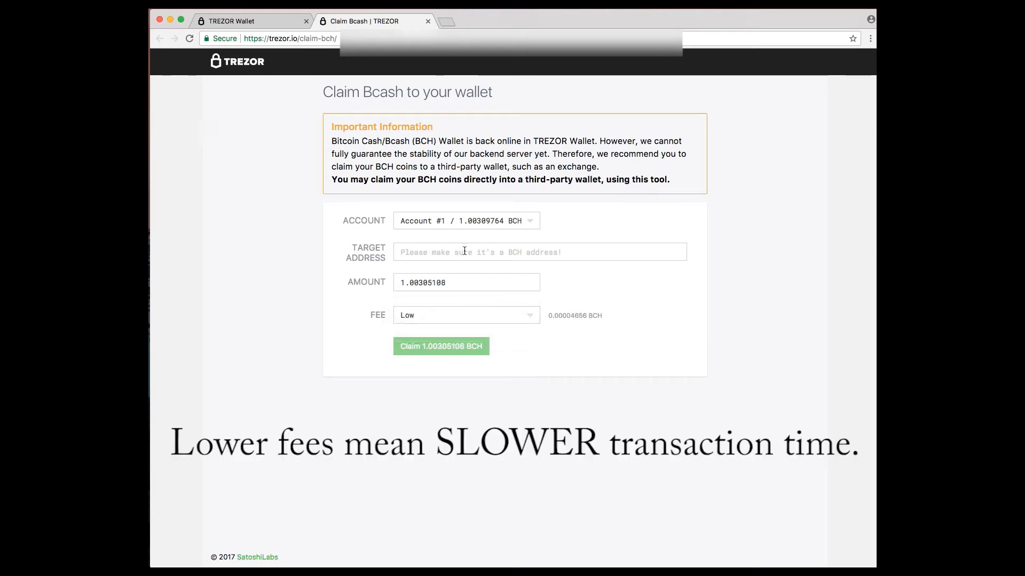
pyautogui.moveTo(404, 137)
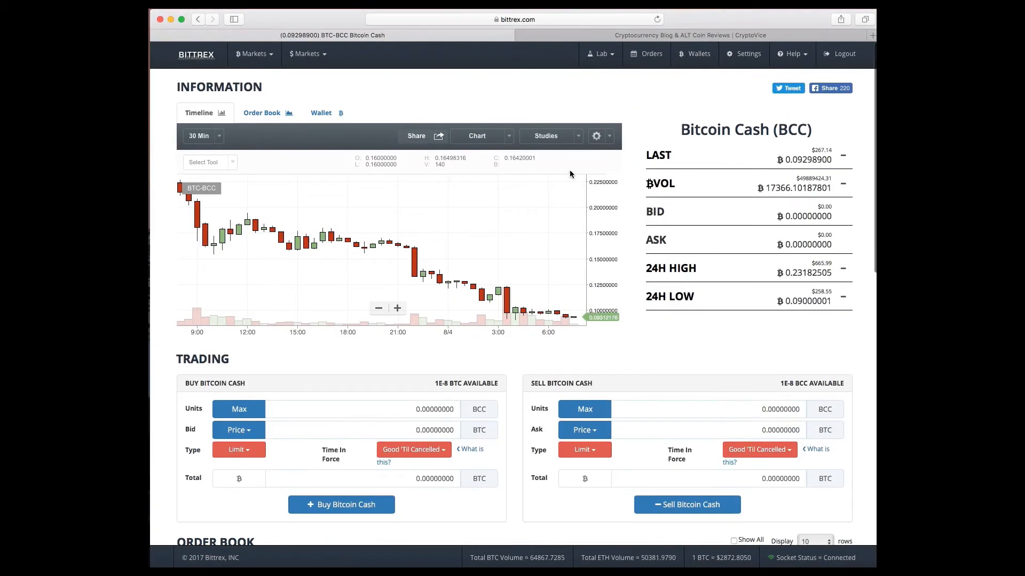
# - Show the Bitcoin Cash wallet on Bittrex's BTC-BCC page and copy its deposit address
pyautogui.click(321, 112)
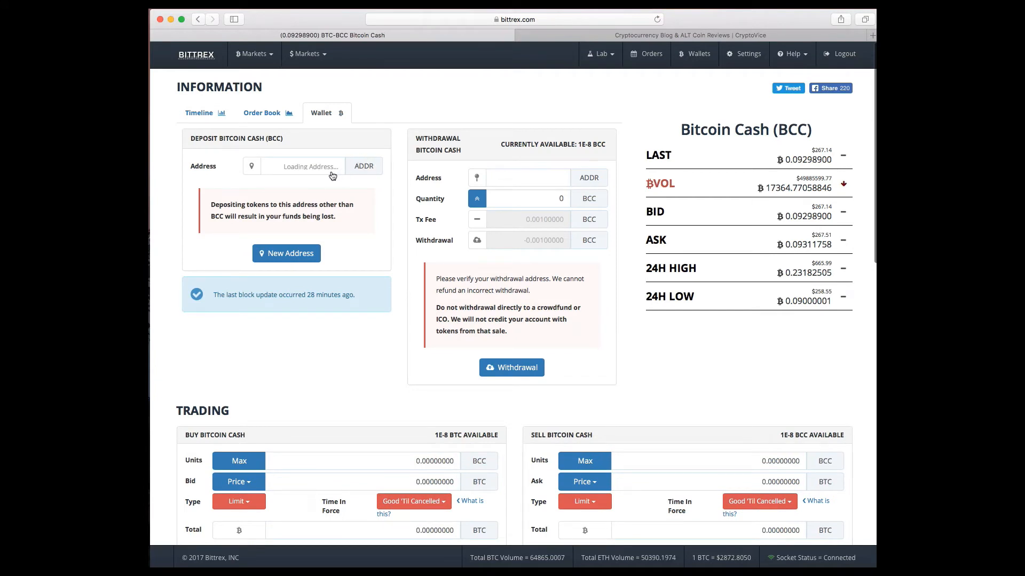
pyautogui.click(286, 253)
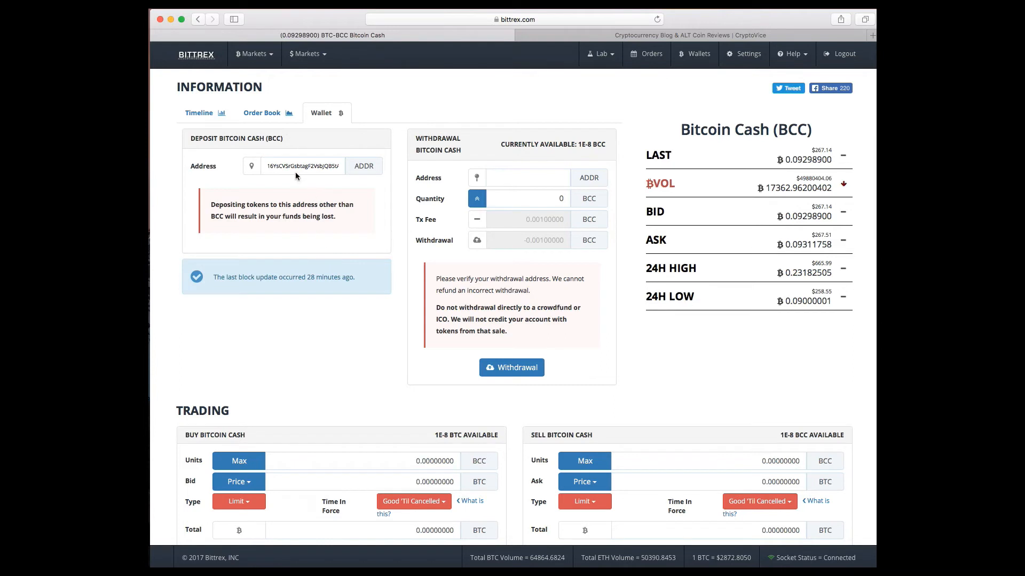
pyautogui.rightClick(300, 165)
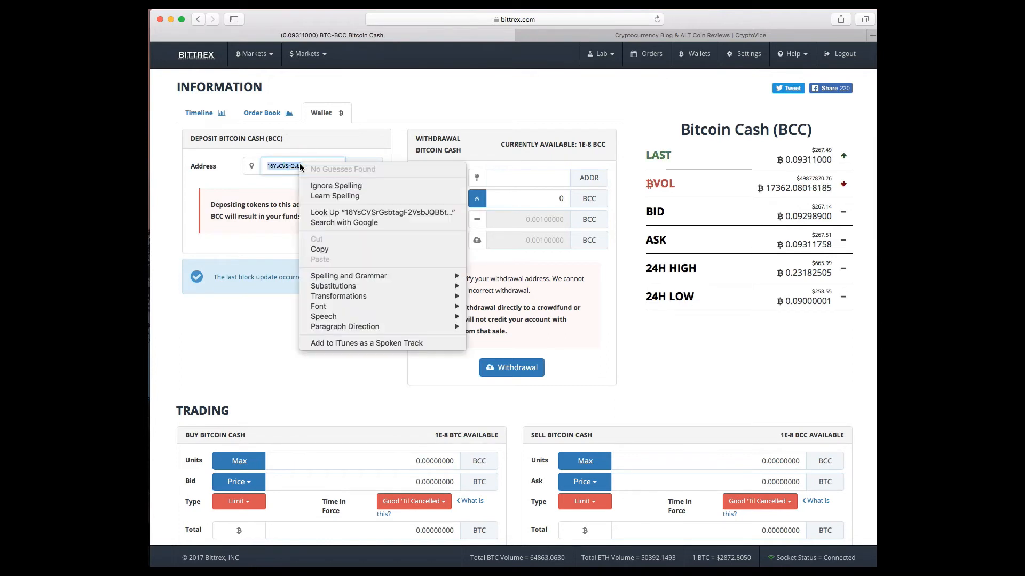
pyautogui.moveTo(334, 195)
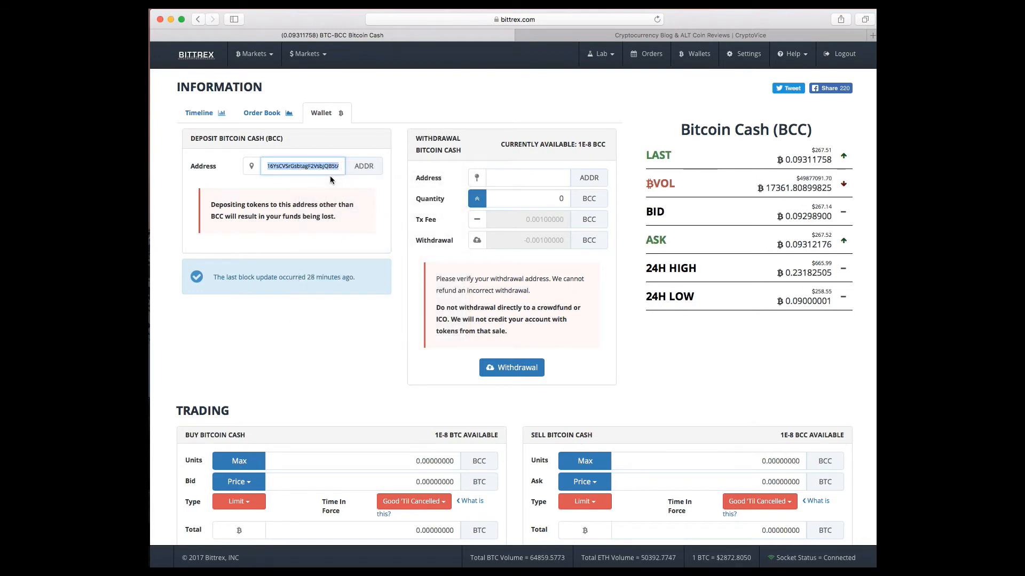
pyautogui.rightClick(302, 165)
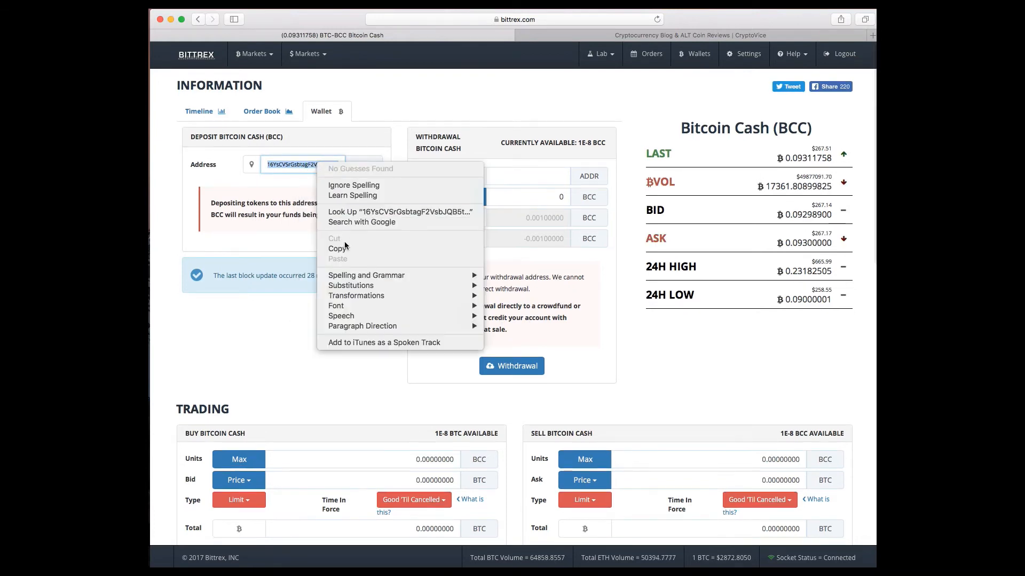
pyautogui.click(492, 189)
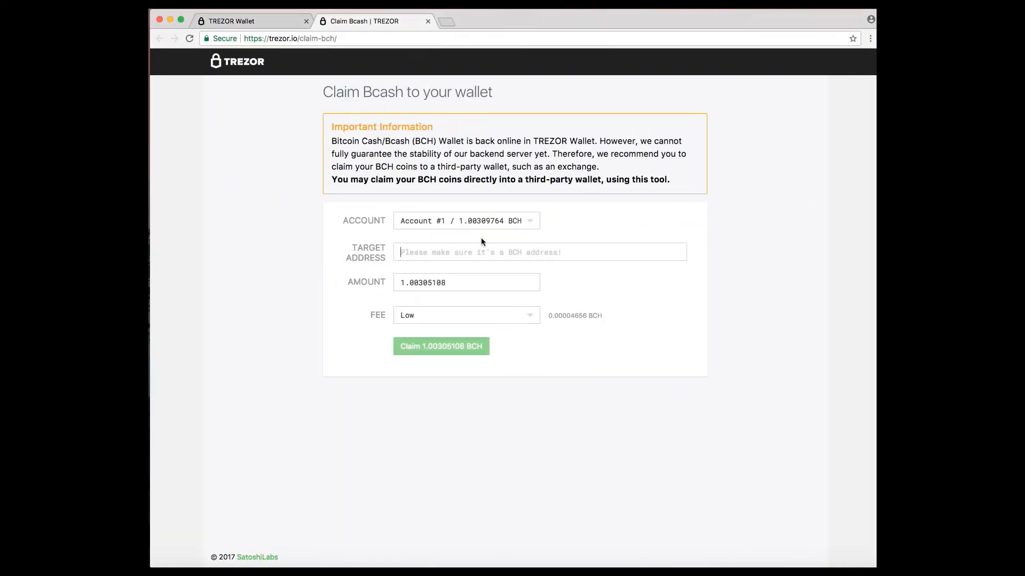
pyautogui.write('16YsCVSrGsbtagF2VsbJQB5tA8kPc5Gmxw')
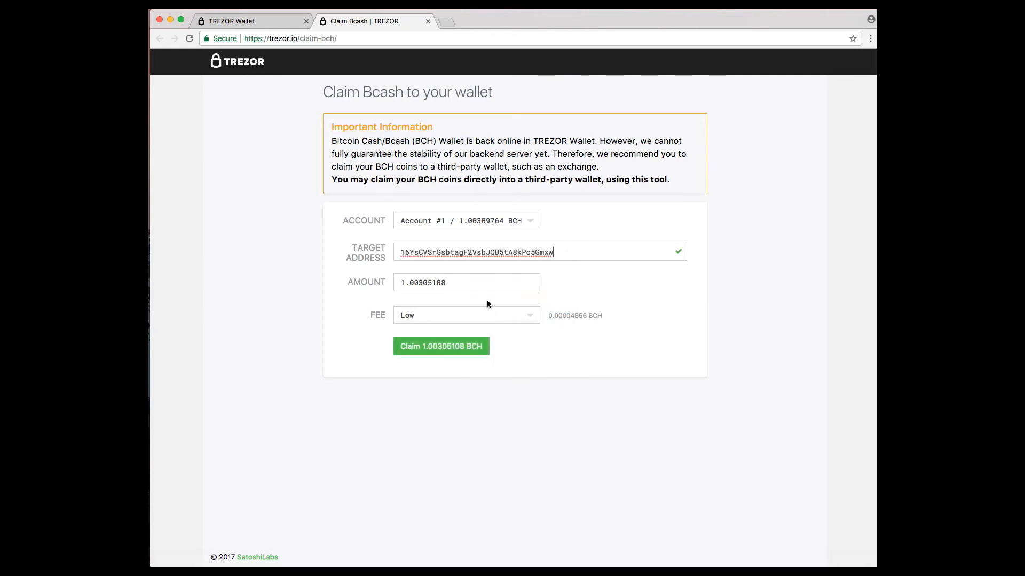
pyautogui.moveTo(487, 279)
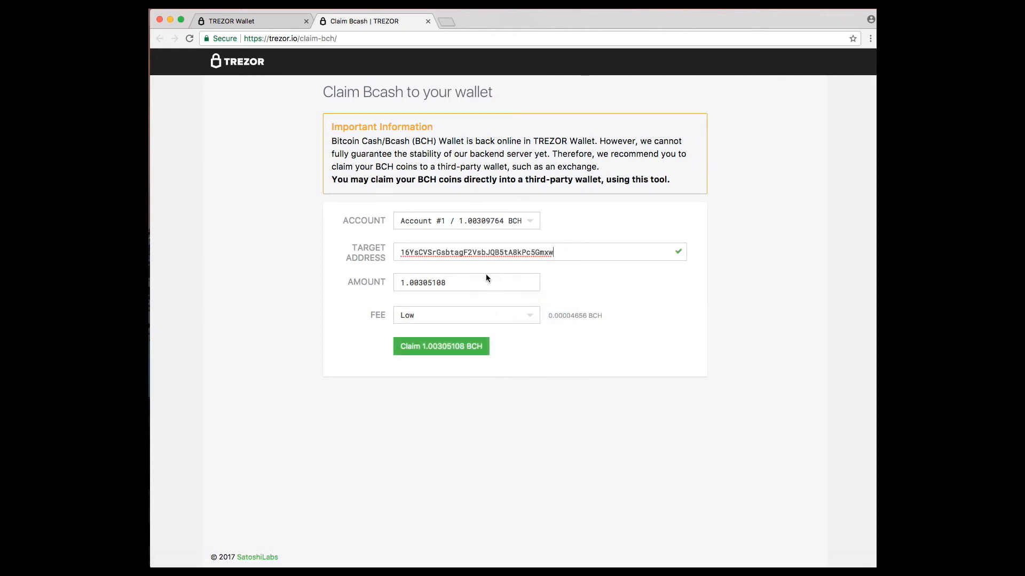
pyautogui.moveTo(445, 236)
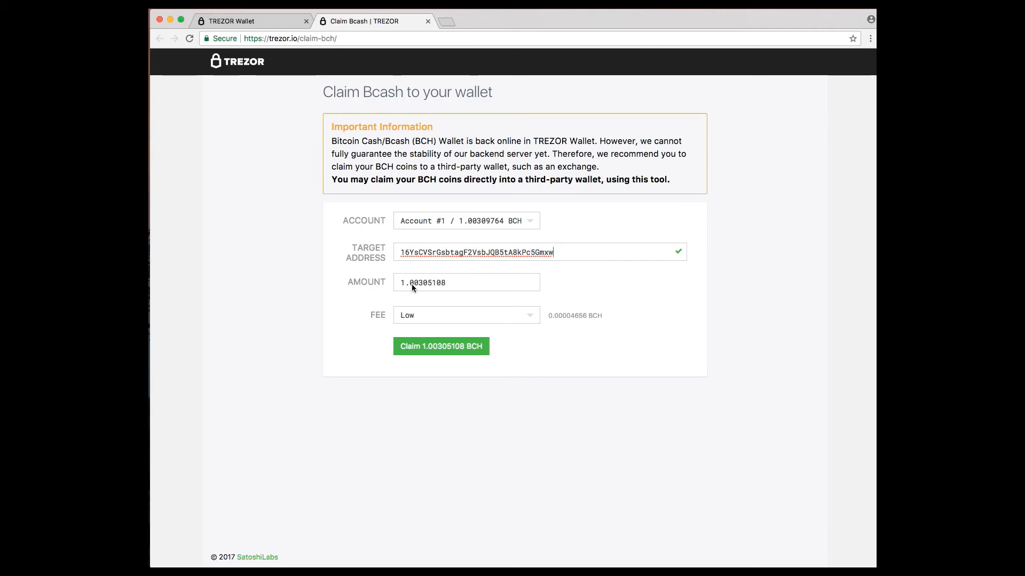
pyautogui.moveTo(490, 244)
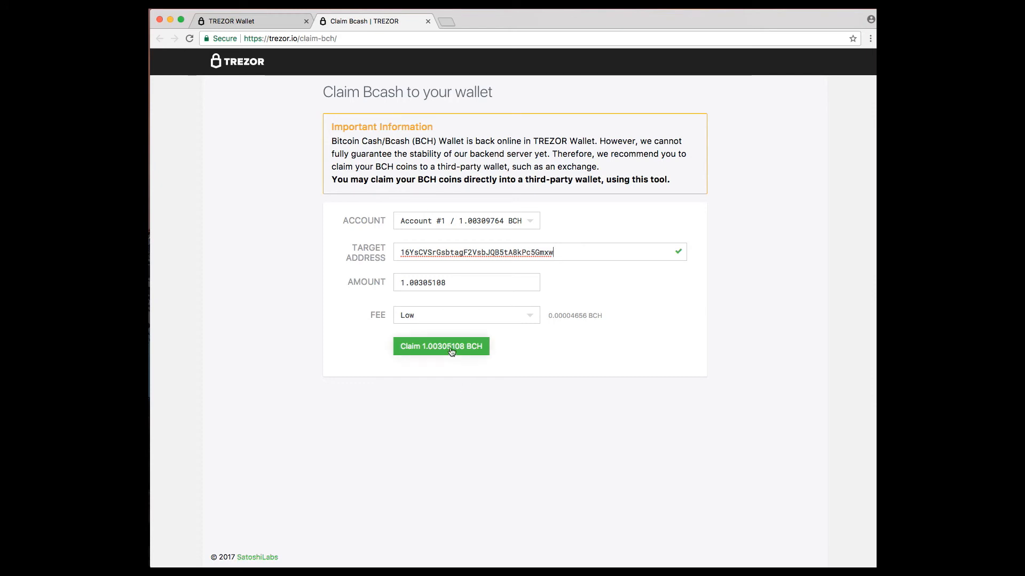
pyautogui.click(440, 346)
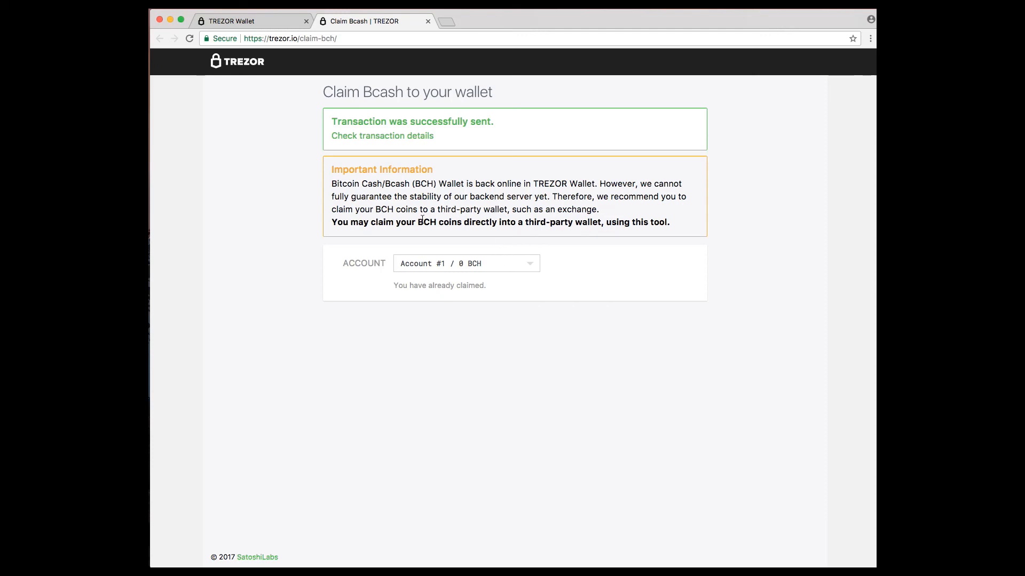
pyautogui.moveTo(416, 241)
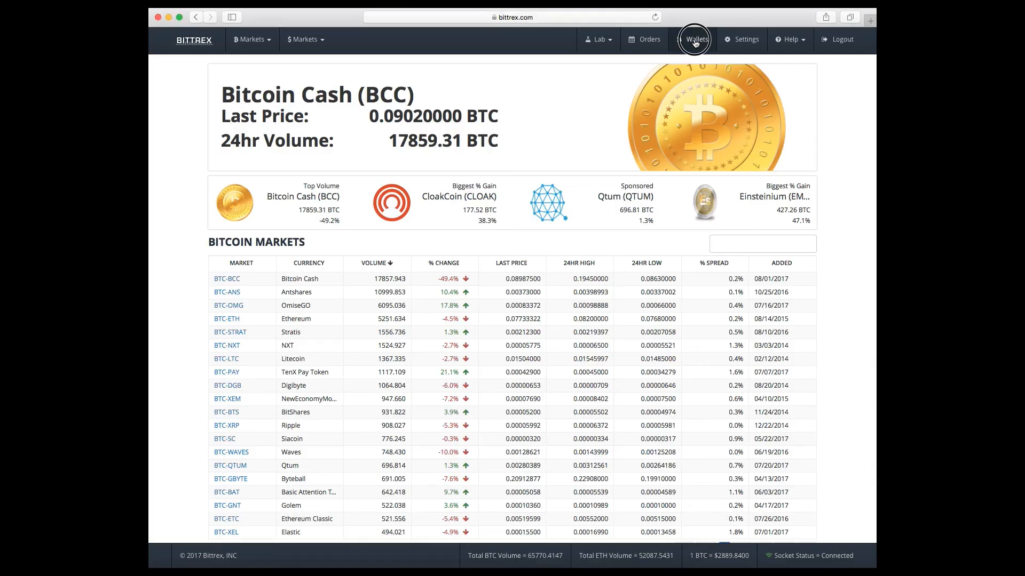
pyautogui.click(695, 39)
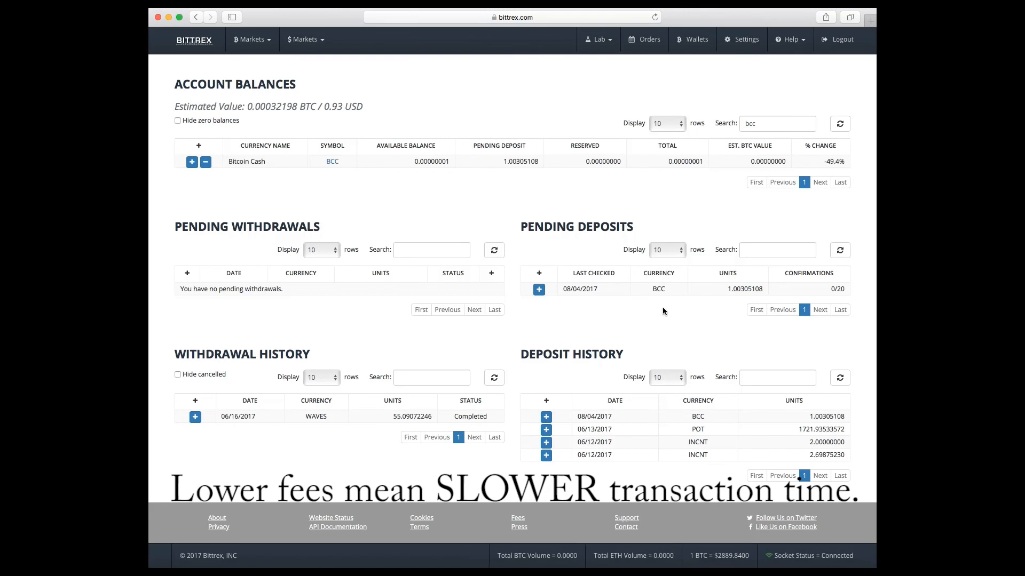